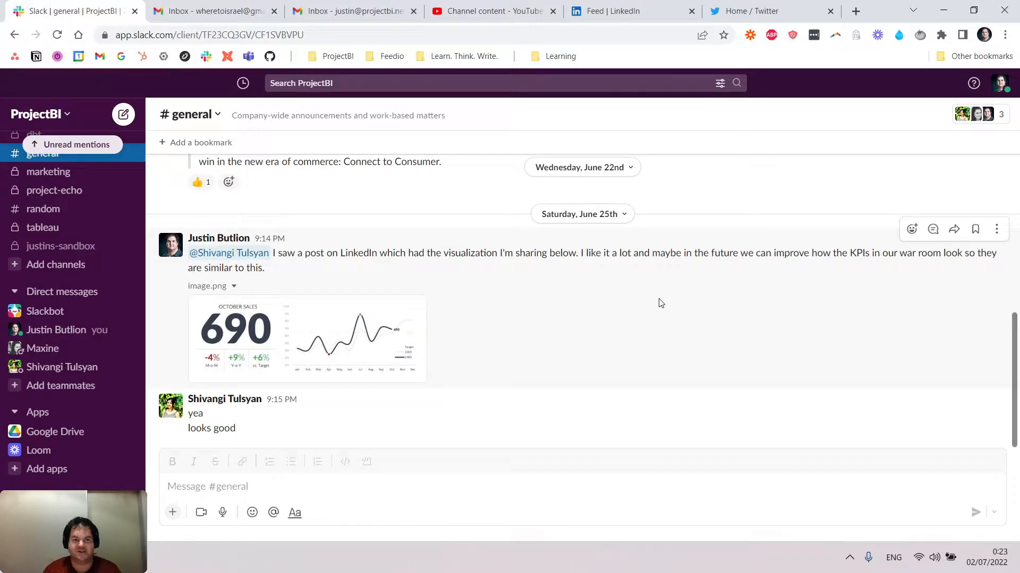
{"action": "mouse_move", "coordinate": [642, 304]}
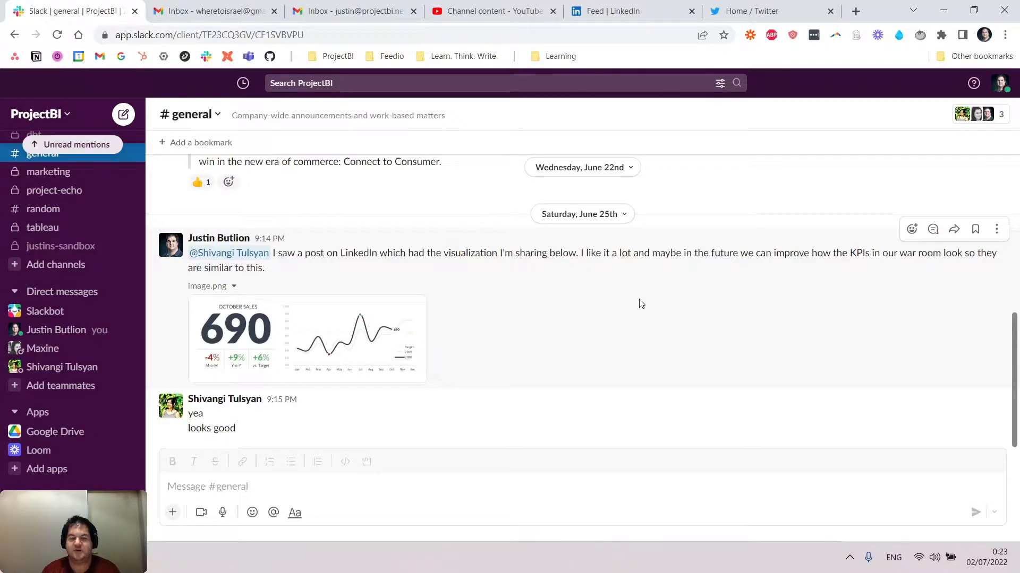
{"action": "mouse_move", "coordinate": [639, 304]}
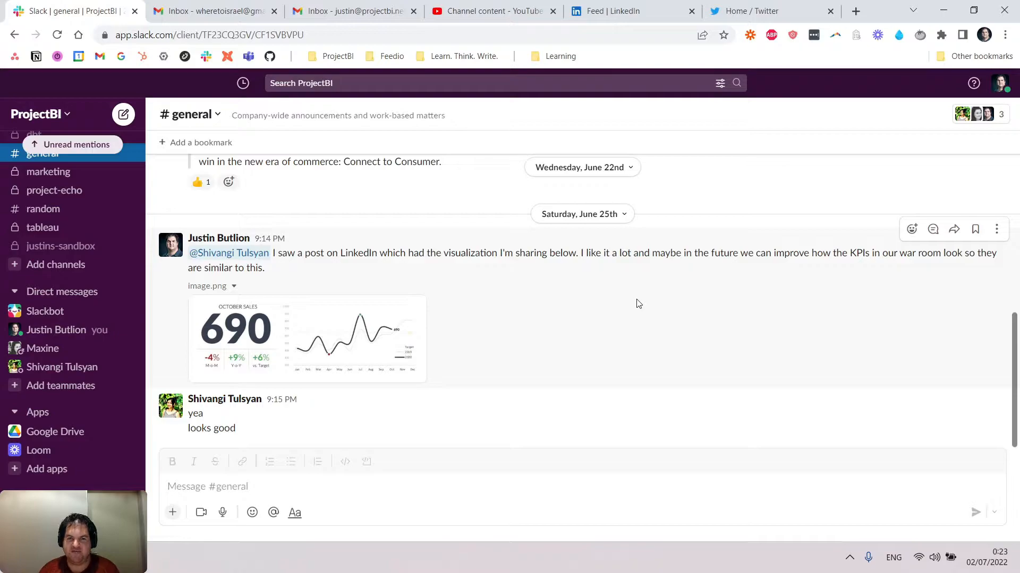
{"action": "mouse_move", "coordinate": [515, 288]}
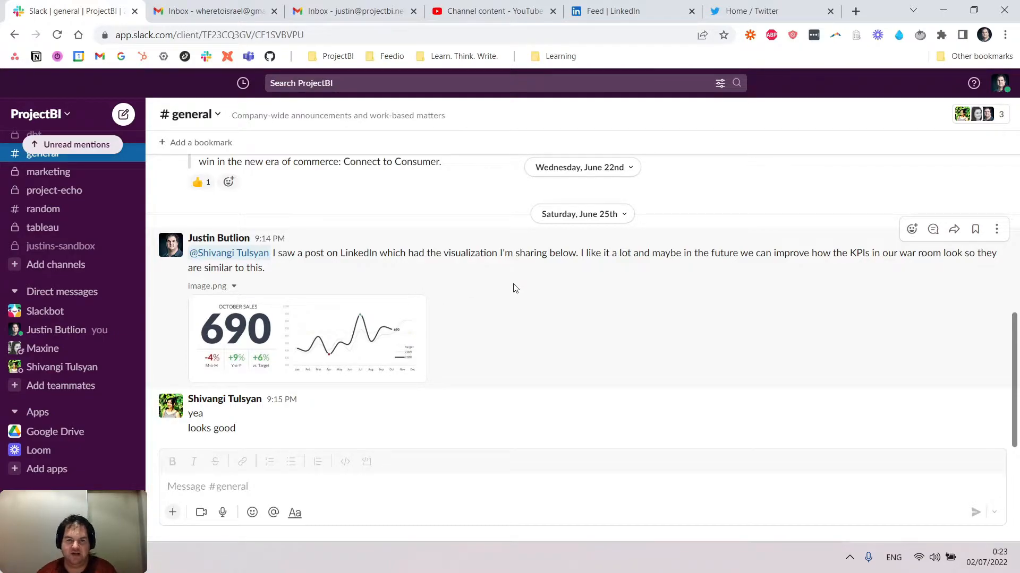
{"action": "mouse_move", "coordinate": [640, 295]}
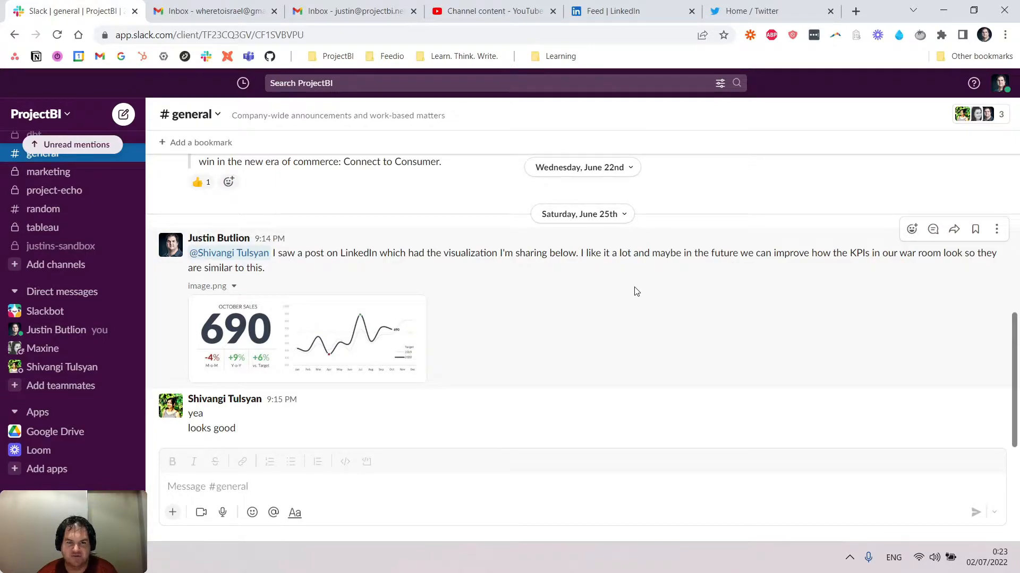
{"action": "mouse_move", "coordinate": [743, 339]}
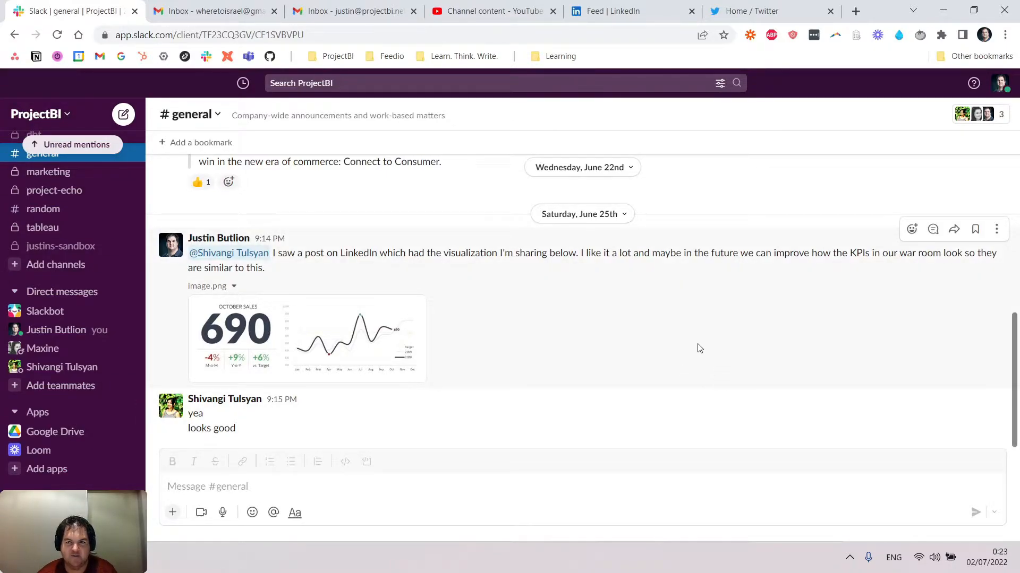
{"action": "mouse_move", "coordinate": [106, 297]}
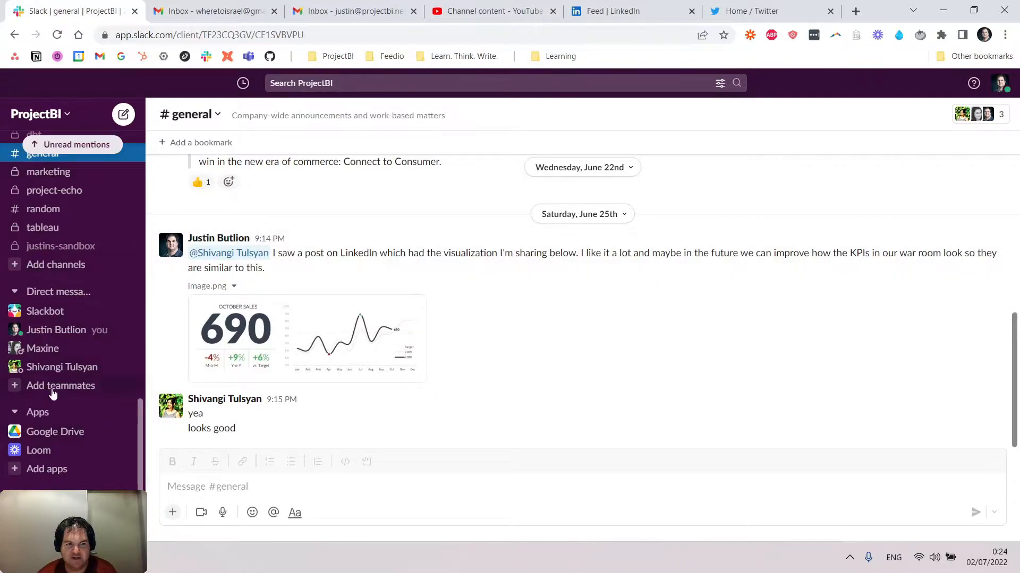
{"action": "mouse_move", "coordinate": [688, 356]}
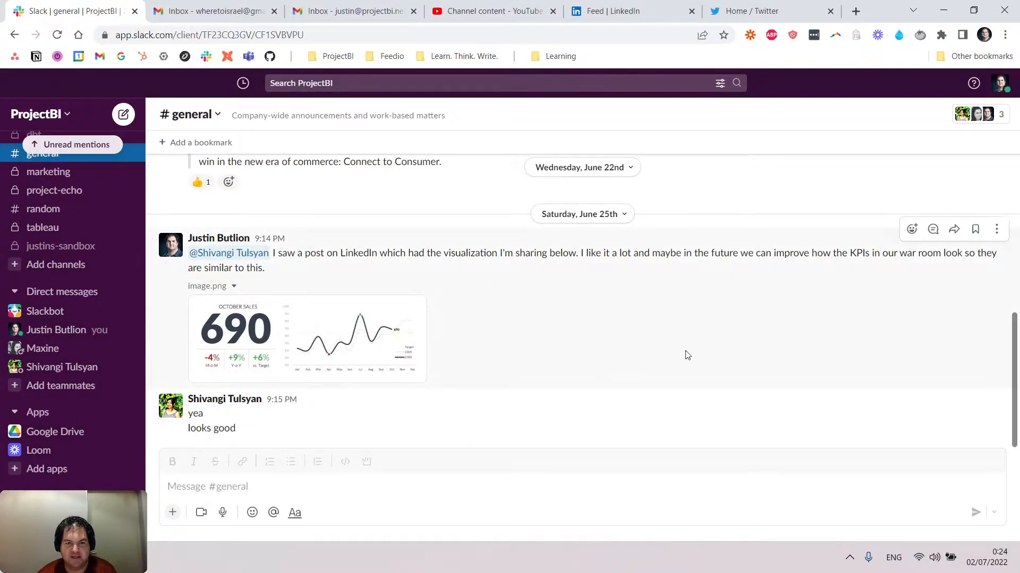
{"action": "mouse_move", "coordinate": [659, 305]}
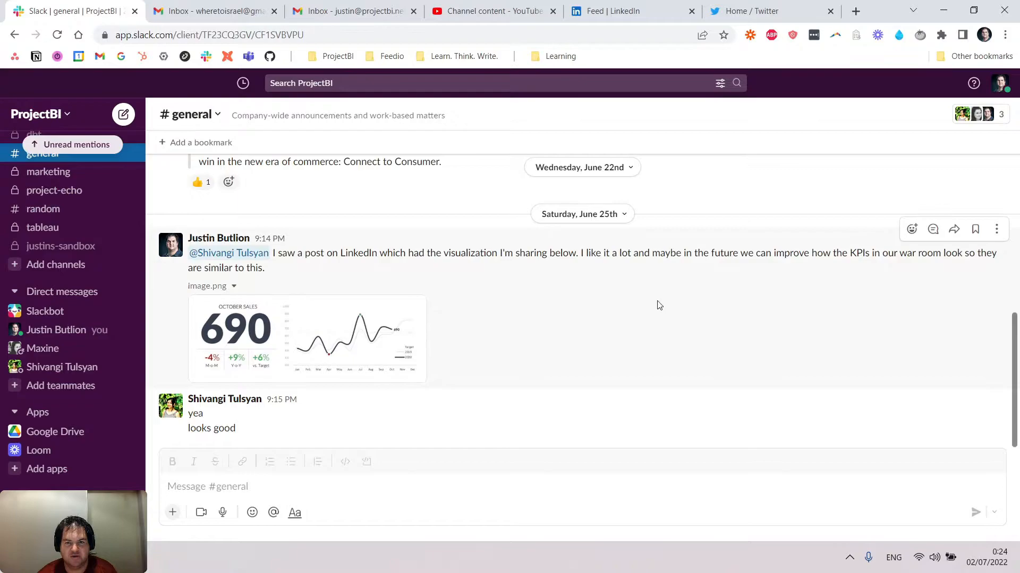
{"action": "mouse_move", "coordinate": [641, 304]}
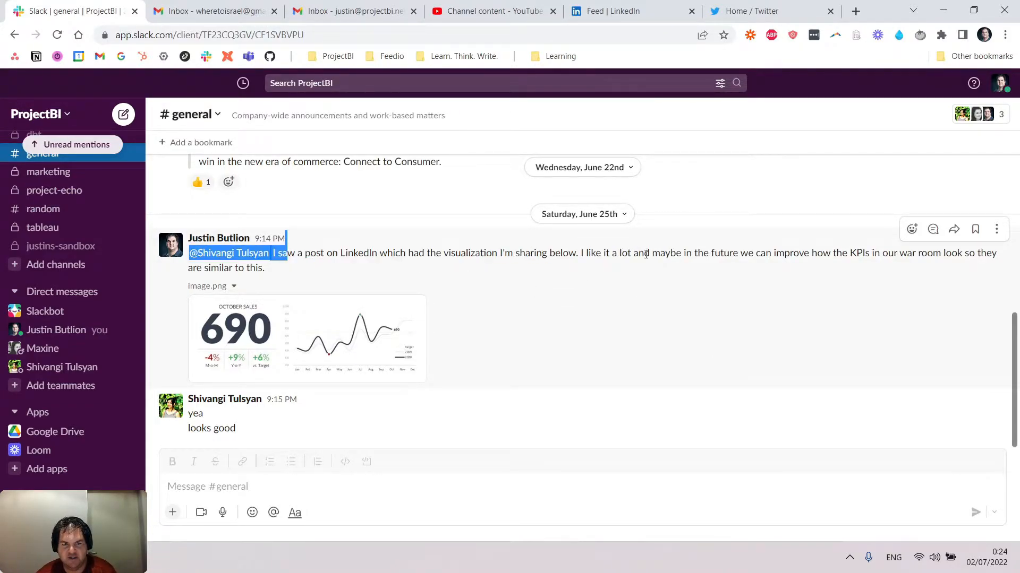
Start a New Asana task from the KPI visualization message using its More actions menu
{"action": "left_click", "coordinate": [228, 253]}
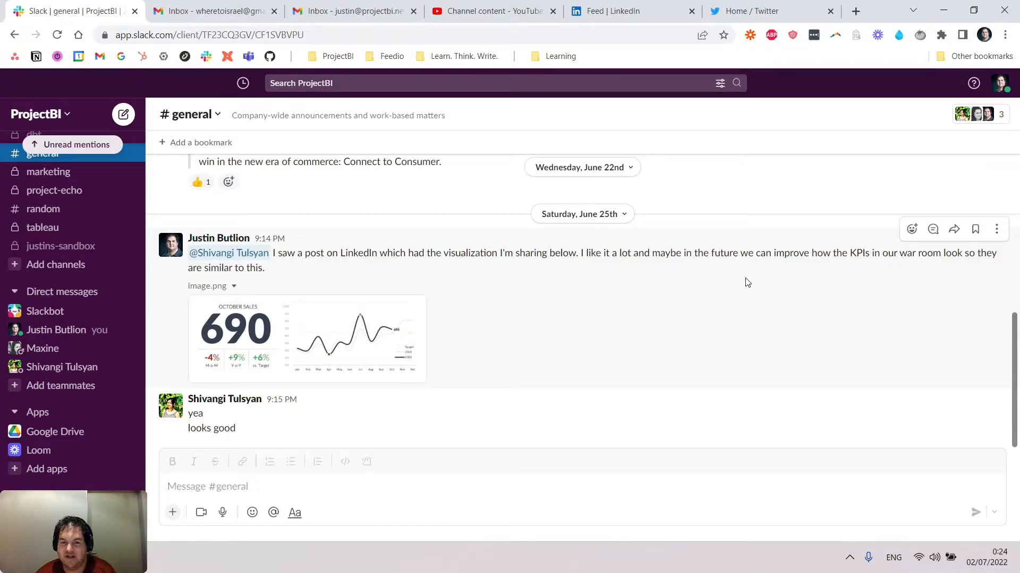
{"action": "mouse_move", "coordinate": [750, 279]}
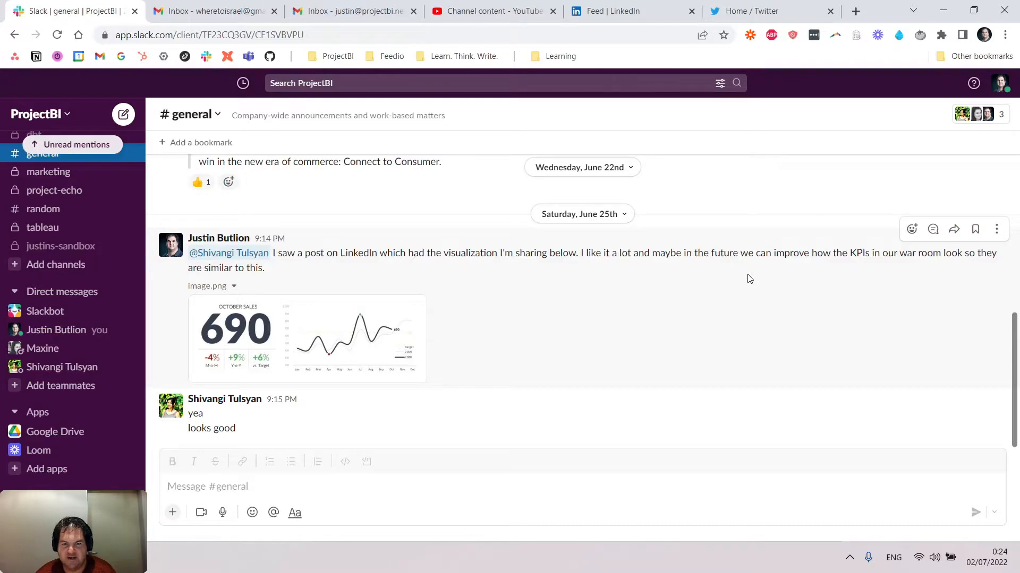
{"action": "mouse_move", "coordinate": [501, 302]}
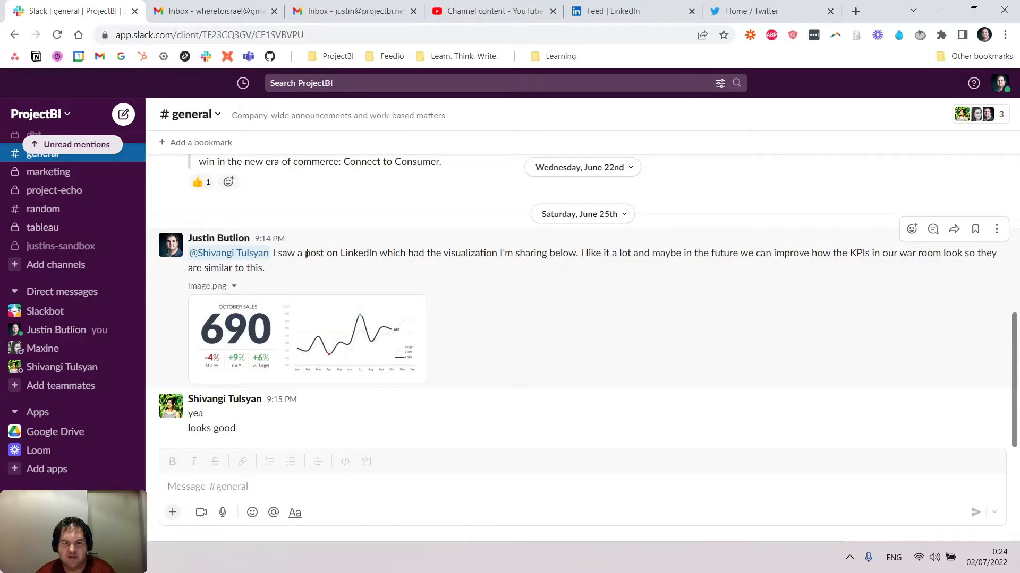
{"action": "mouse_move", "coordinate": [495, 276]}
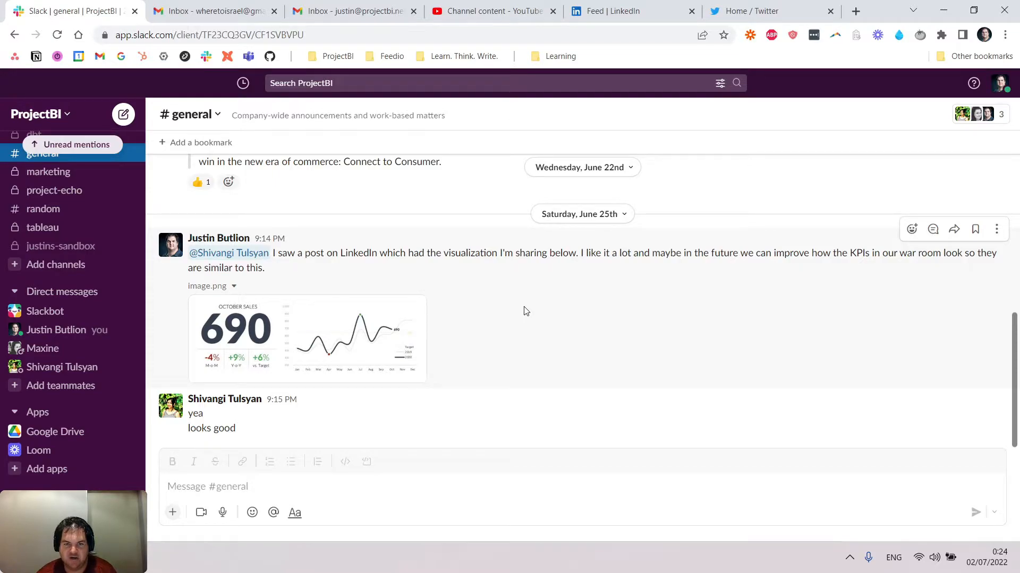
{"action": "mouse_move", "coordinate": [548, 290]}
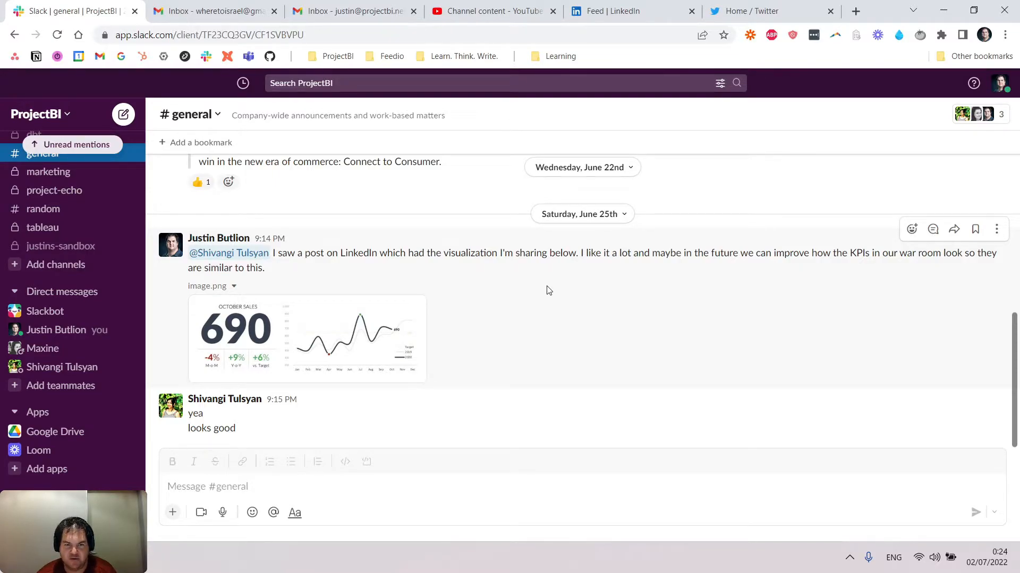
{"action": "mouse_move", "coordinate": [837, 309]}
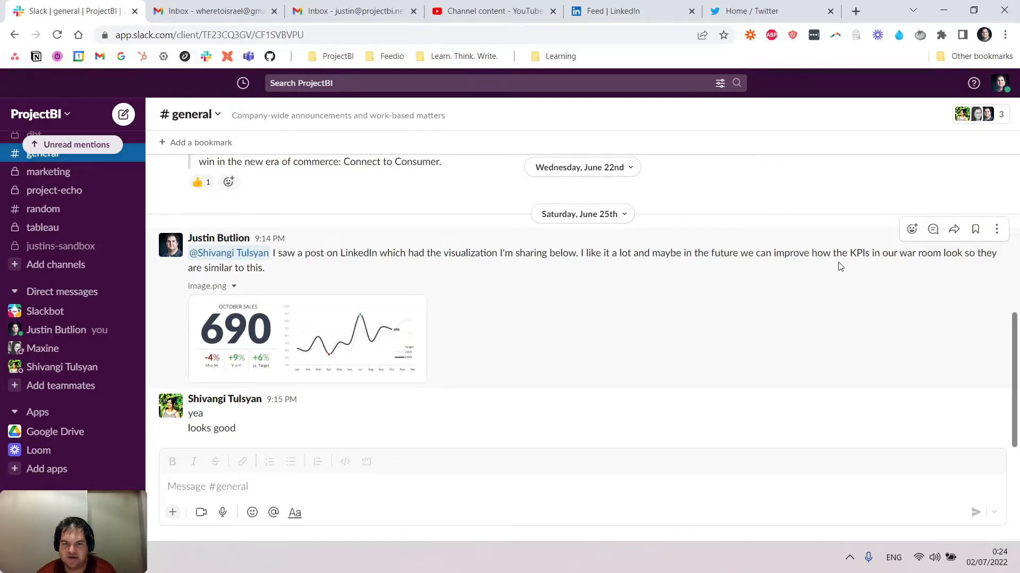
{"action": "mouse_move", "coordinate": [886, 303]}
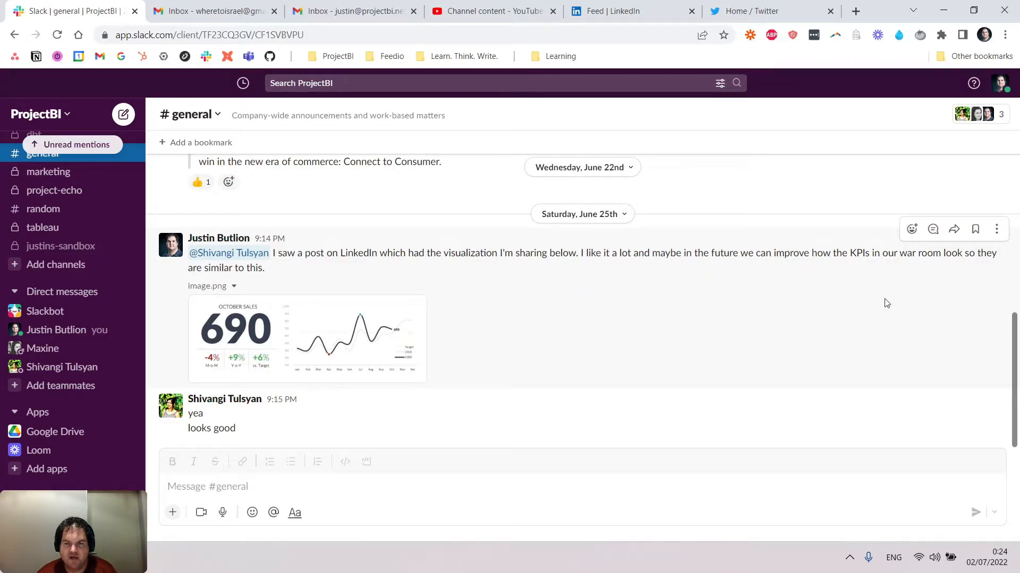
{"action": "mouse_move", "coordinate": [276, 266]}
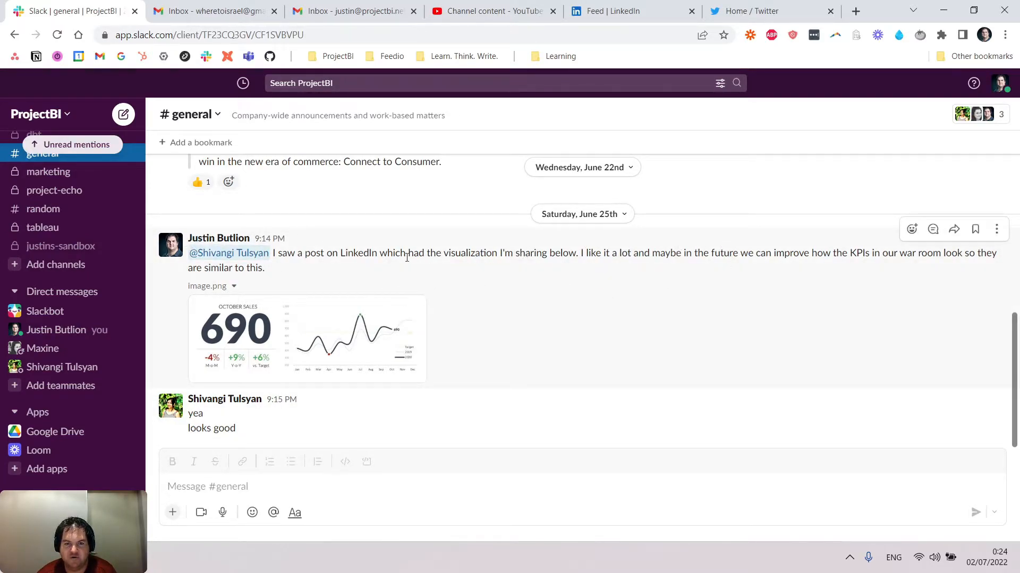
{"action": "mouse_move", "coordinate": [997, 229]}
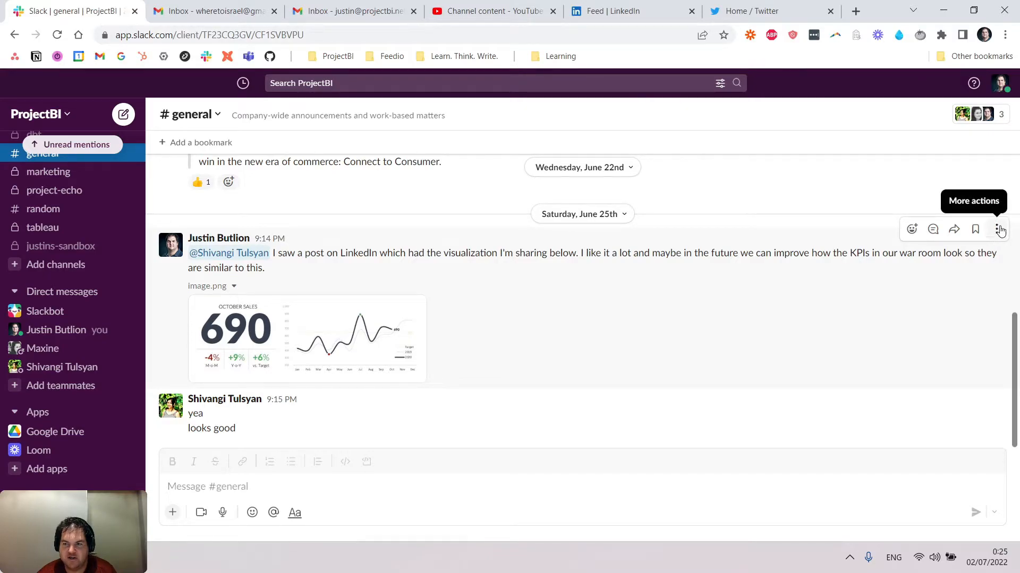
{"action": "left_click", "coordinate": [998, 230]}
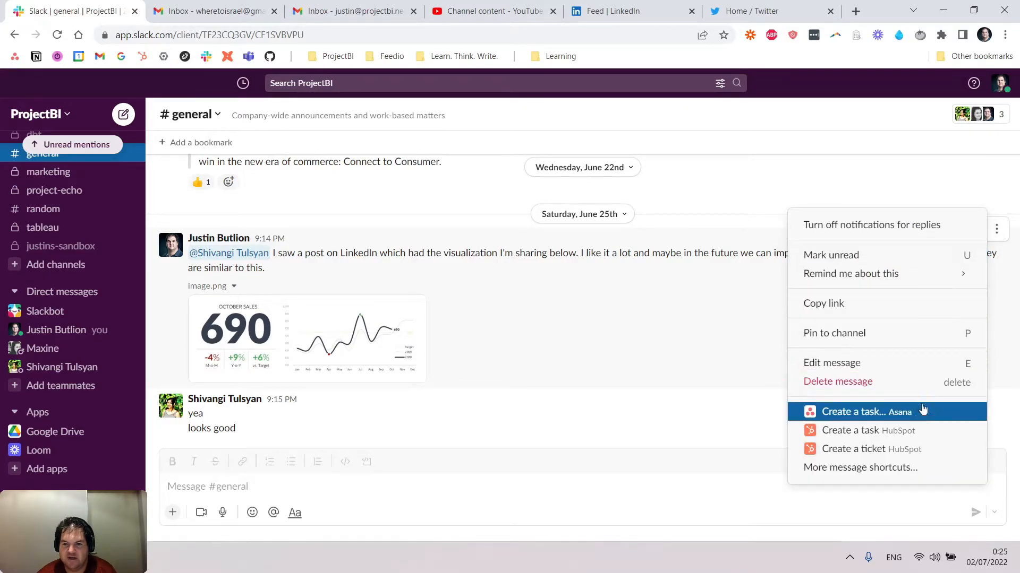
{"action": "mouse_move", "coordinate": [904, 412]}
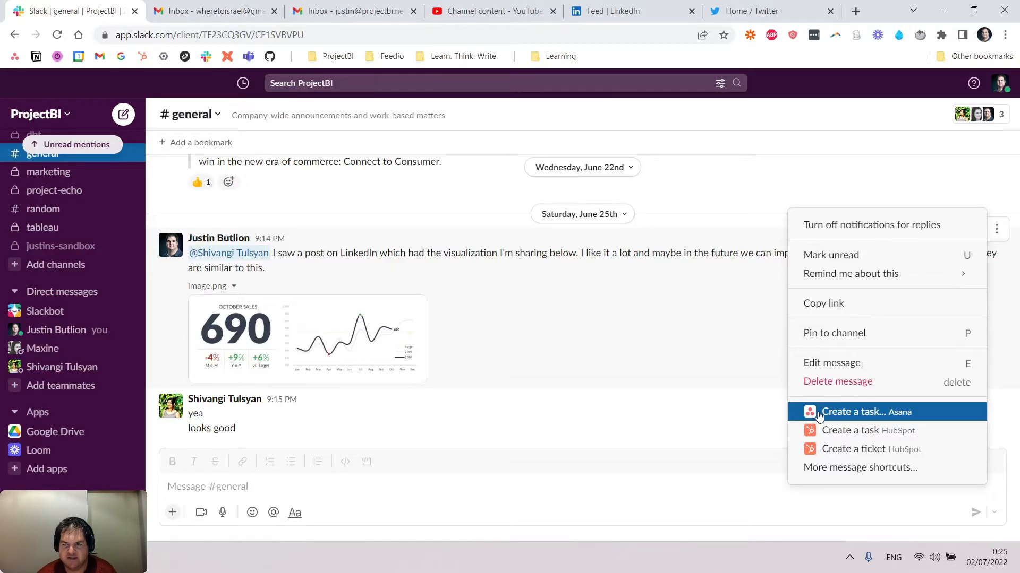
{"action": "left_click", "coordinate": [866, 412]}
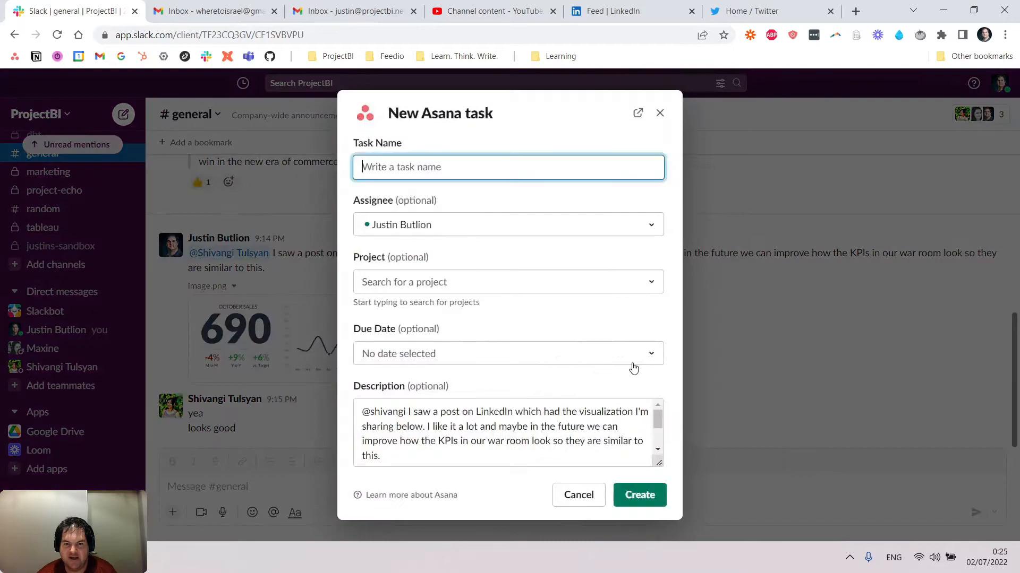
{"action": "mouse_move", "coordinate": [515, 199]}
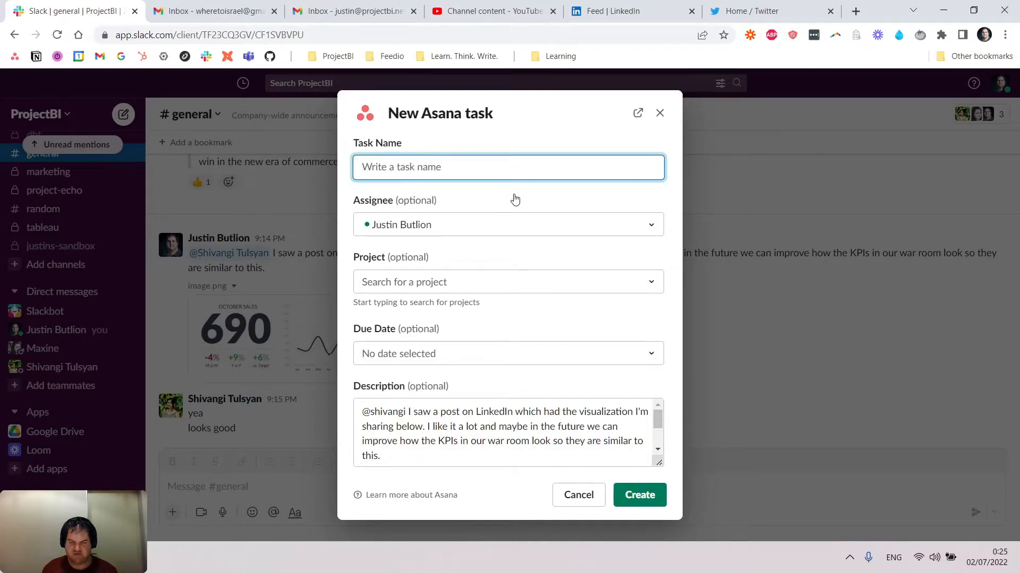
Enter '[Client X] Please fix inventory dashboard (see description)' as the Task Name
{"action": "type", "text": "[C;o"}
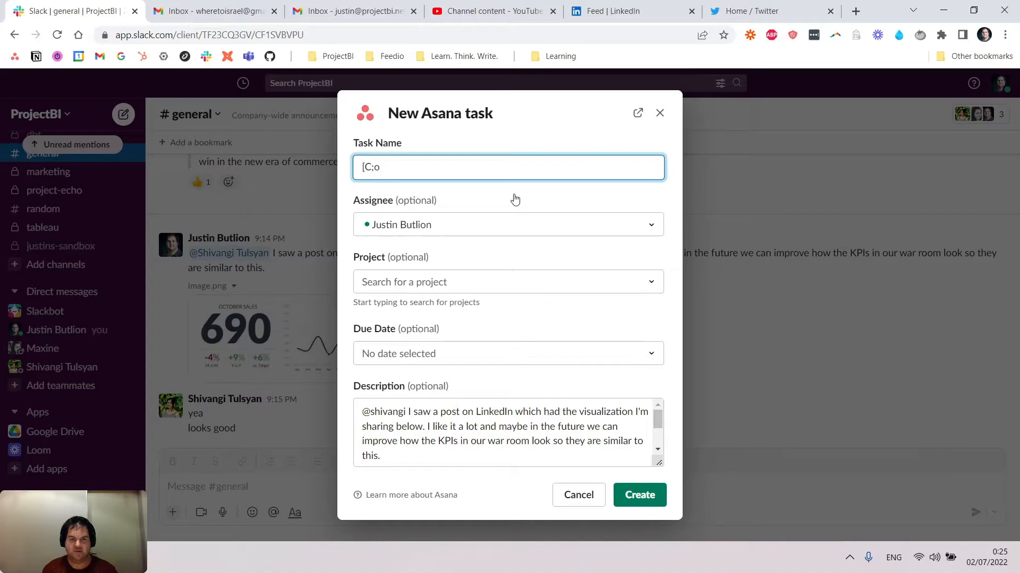
{"action": "type", "text": "[Client X"}
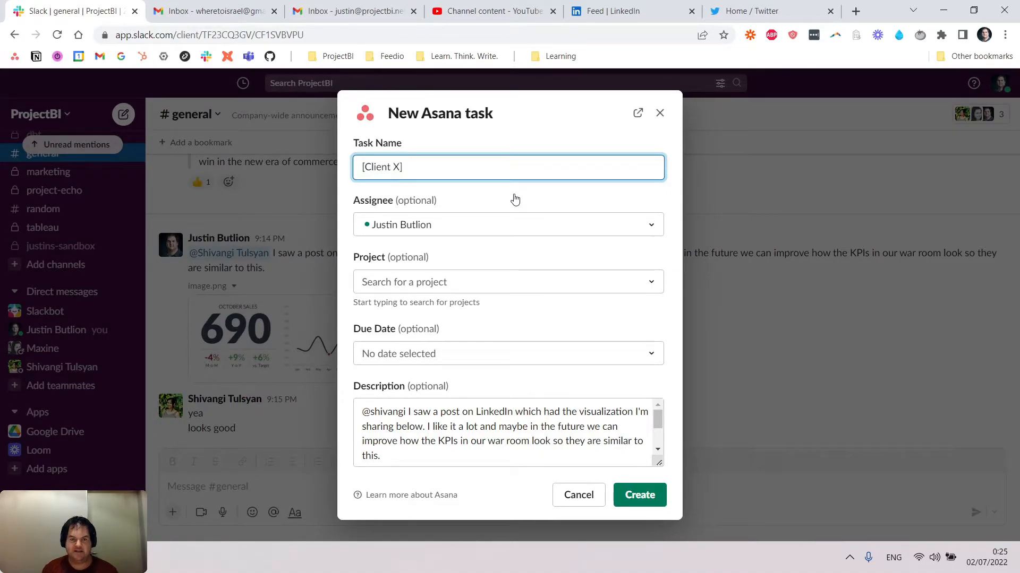
{"action": "type", "text": "Please"}
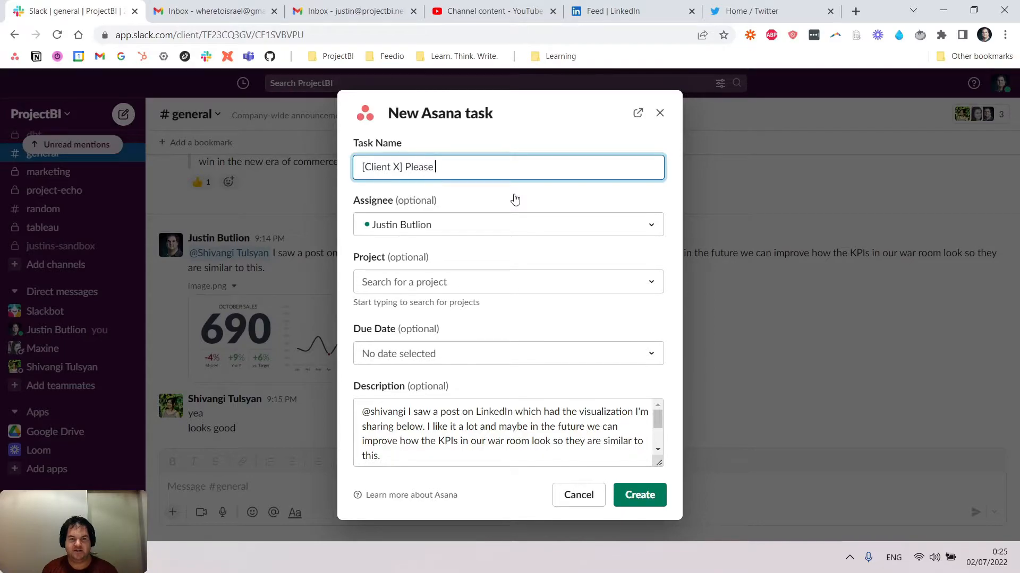
{"action": "type", "text": "fix inventor"}
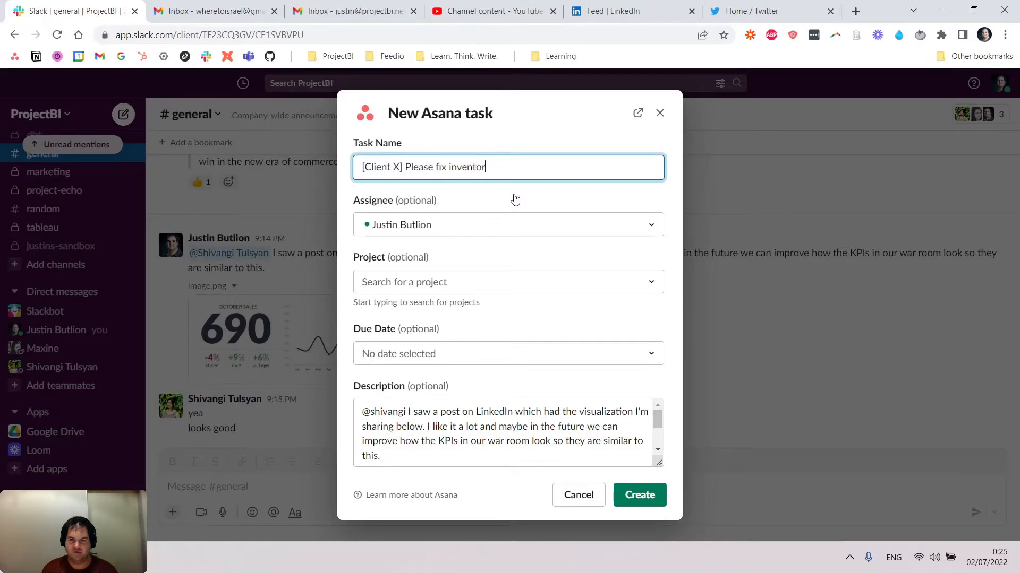
{"action": "type", "text": "y dashboard (see descriptio"}
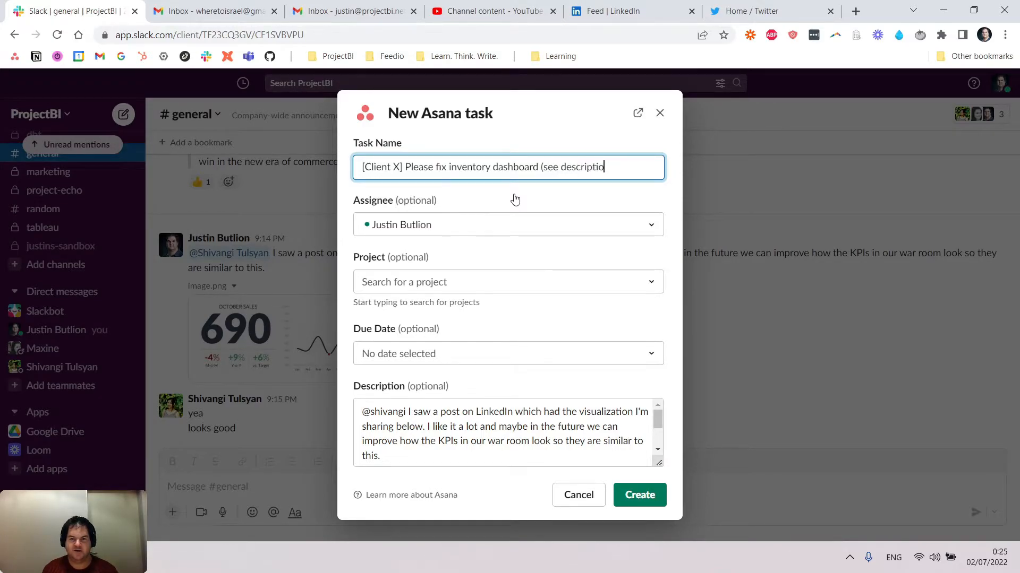
{"action": "type", "text": "n)"}
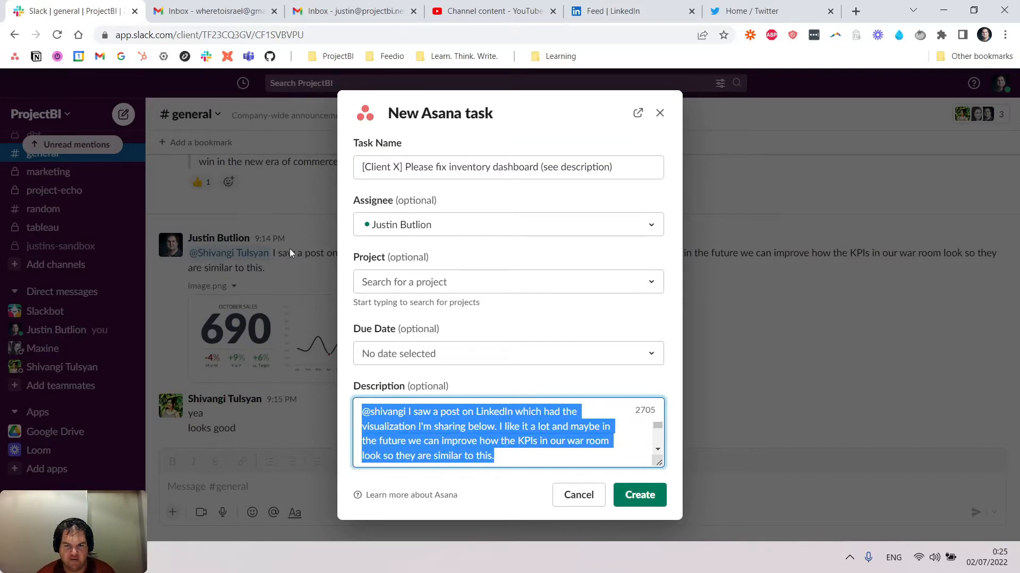
{"action": "mouse_move", "coordinate": [409, 292]}
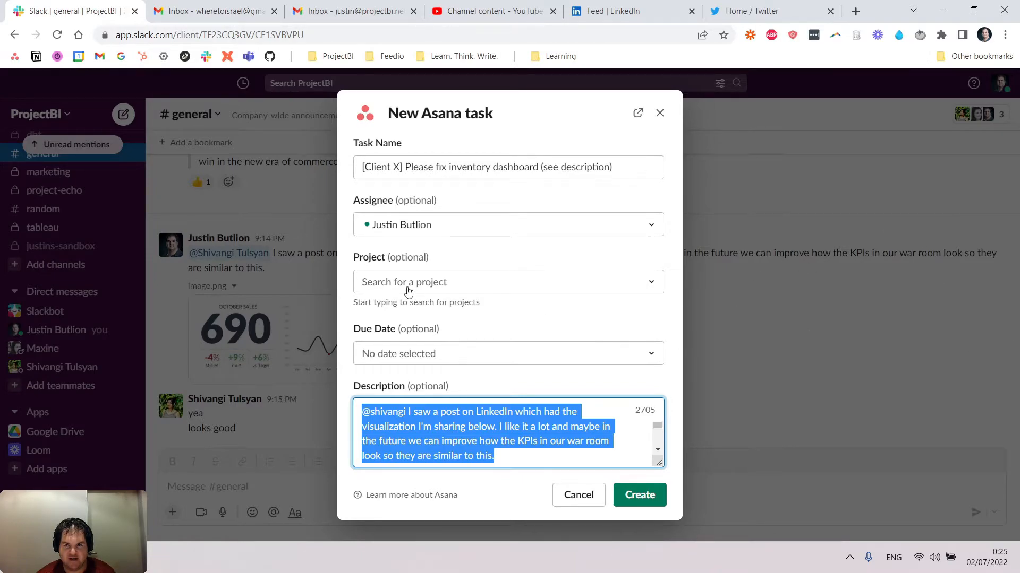
{"action": "mouse_move", "coordinate": [921, 255]}
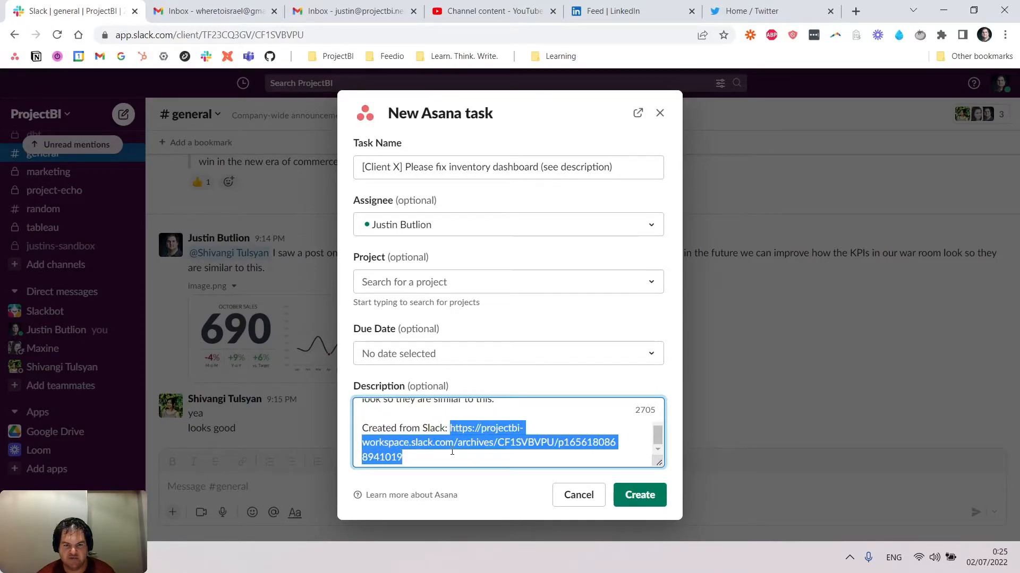
{"action": "left_click", "coordinate": [472, 437]}
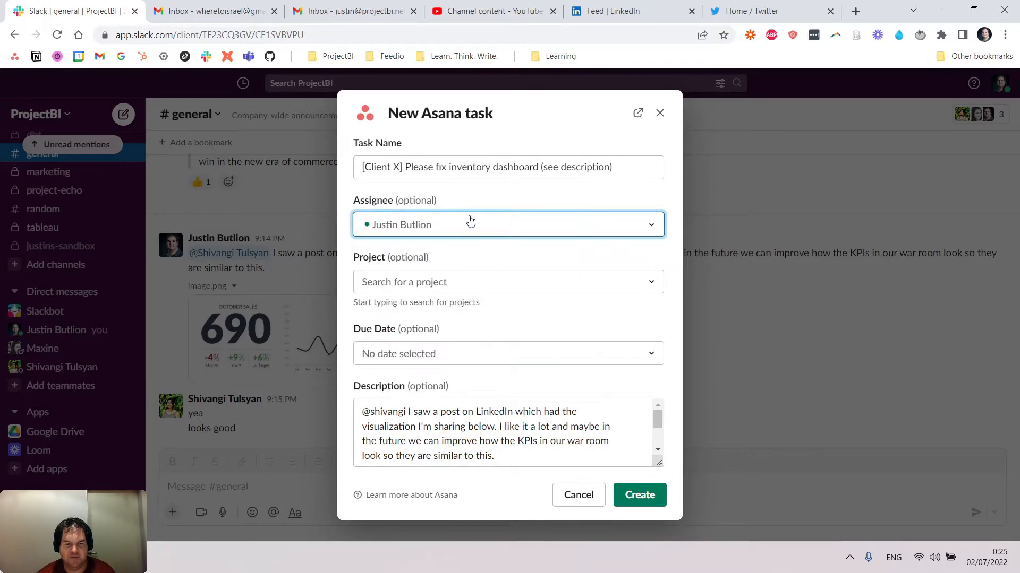
{"action": "mouse_move", "coordinate": [470, 267]}
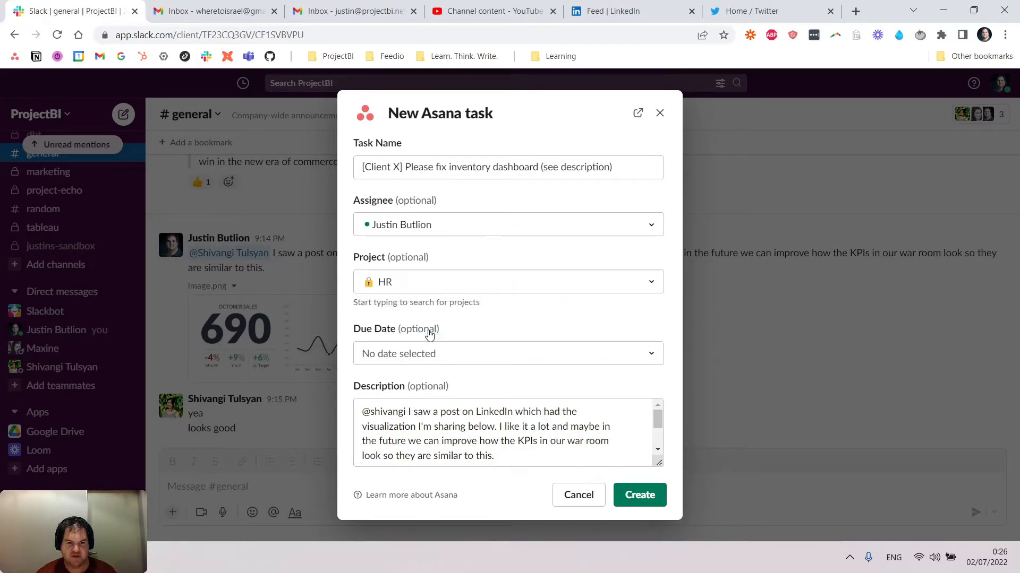
{"action": "mouse_move", "coordinate": [475, 243]}
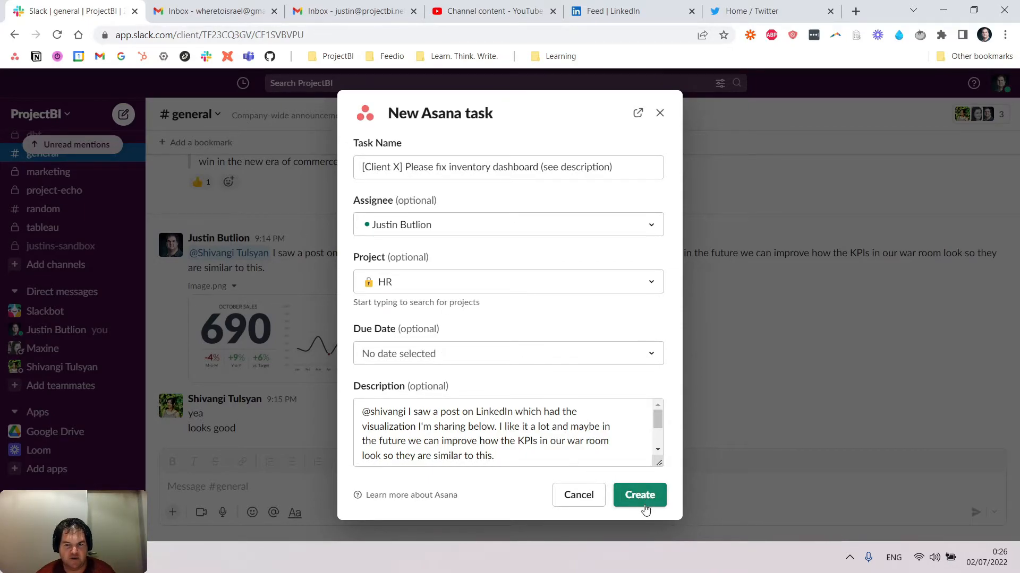
Submit the New Asana task form so Asana's confirmation appears in #general
{"action": "left_click", "coordinate": [639, 495]}
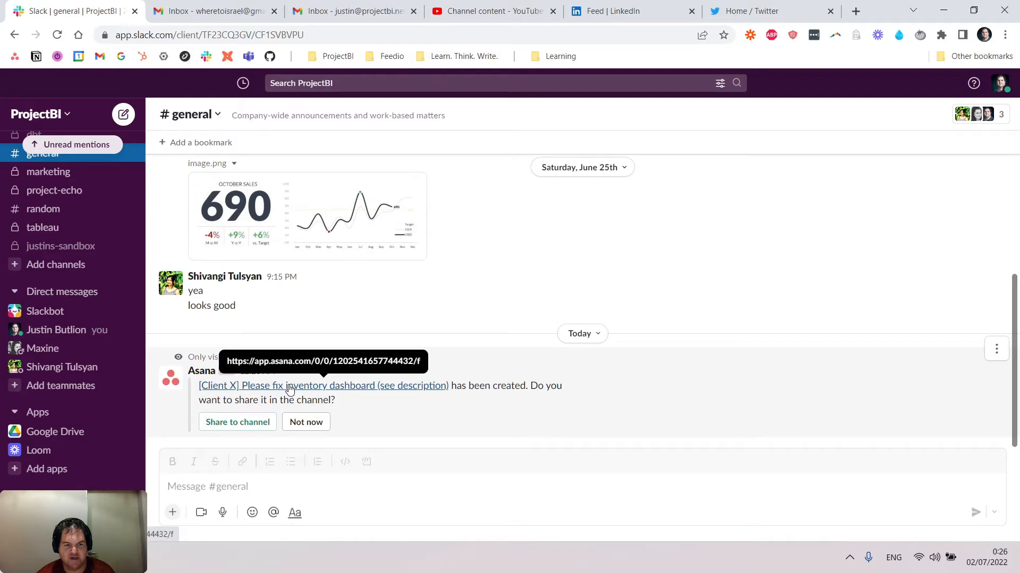
{"action": "mouse_move", "coordinate": [485, 425]}
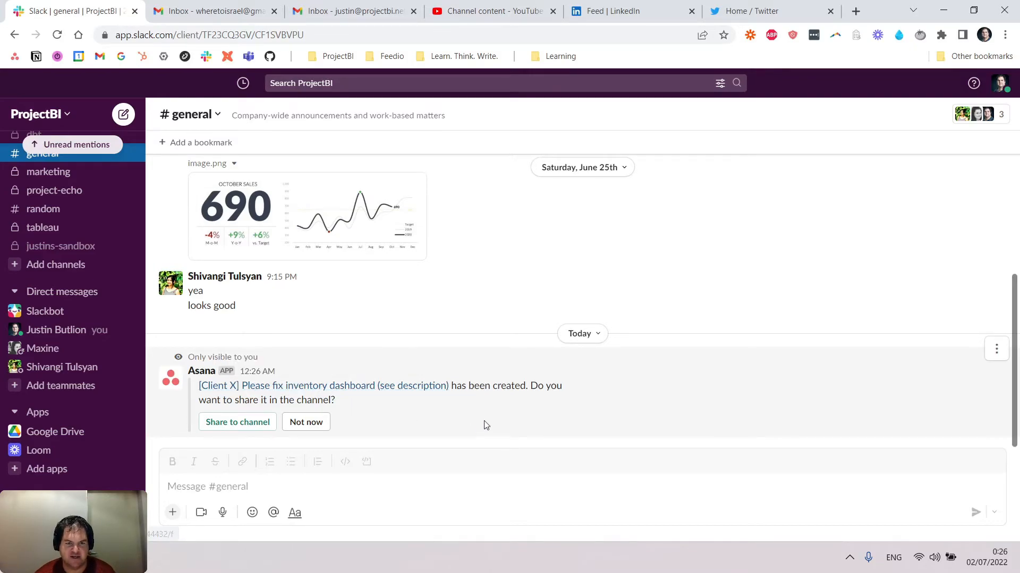
{"action": "mouse_move", "coordinate": [463, 407]}
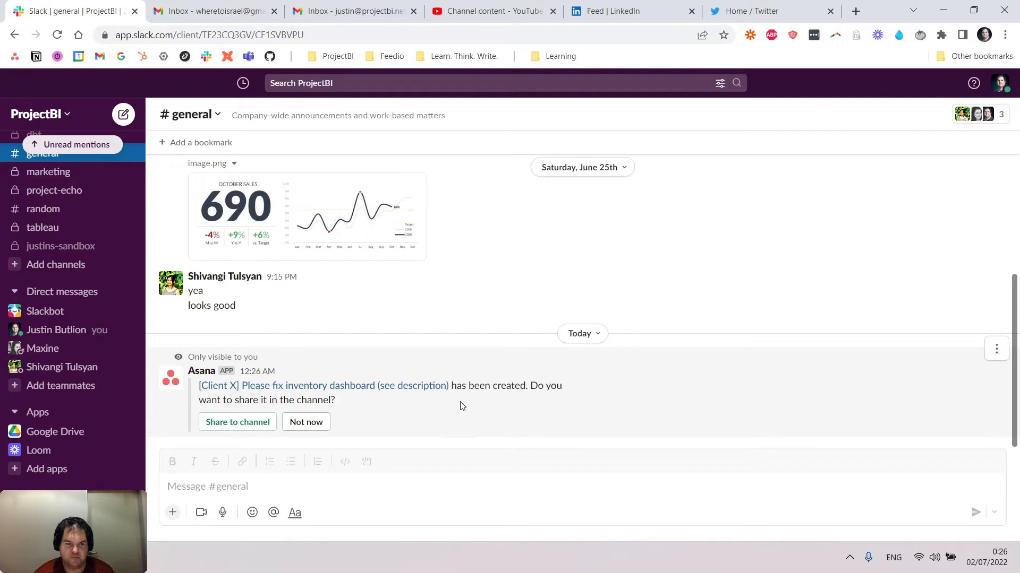
{"action": "mouse_move", "coordinate": [410, 430]}
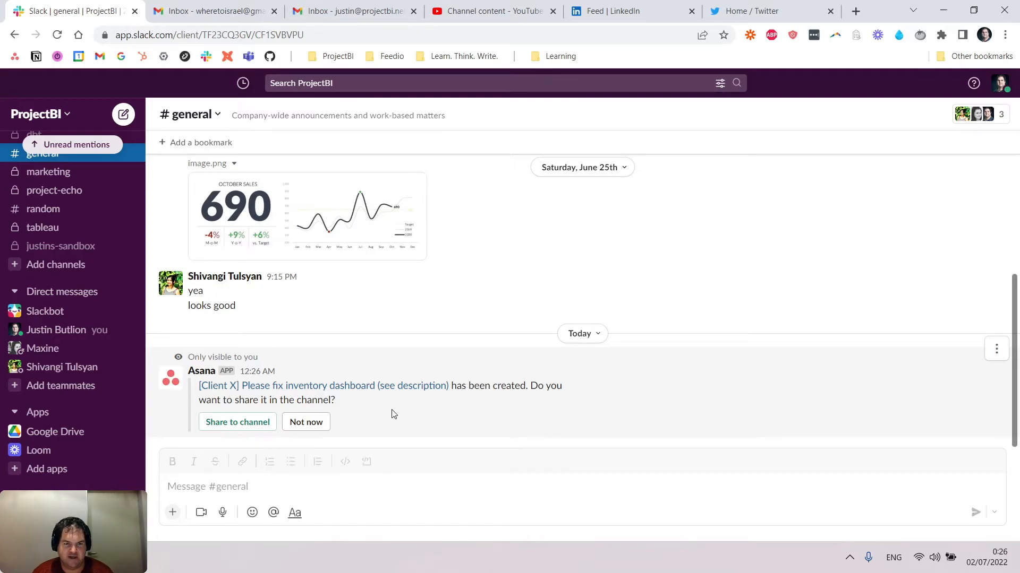
{"action": "mouse_move", "coordinate": [403, 413]}
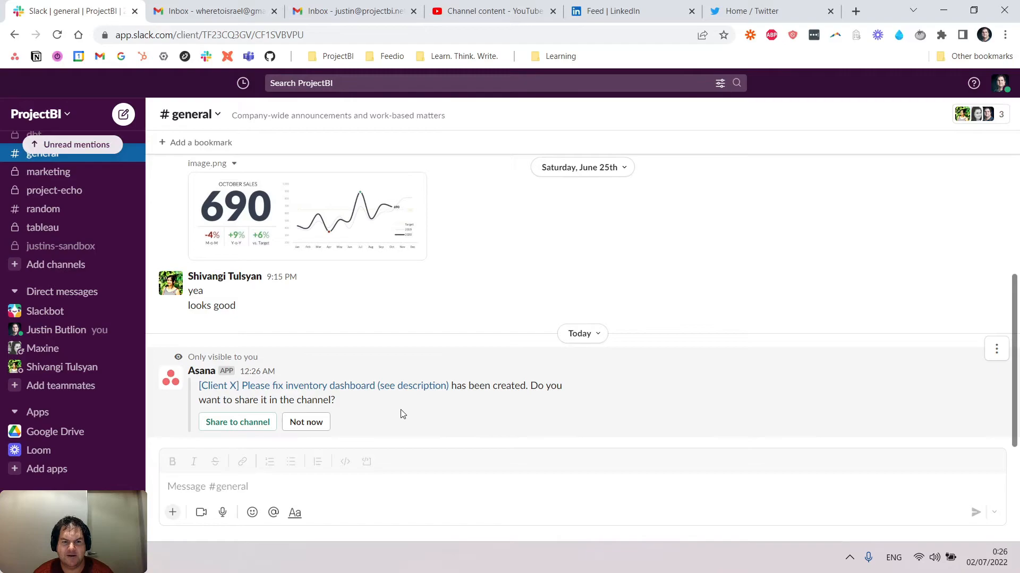
{"action": "mouse_move", "coordinate": [510, 333]}
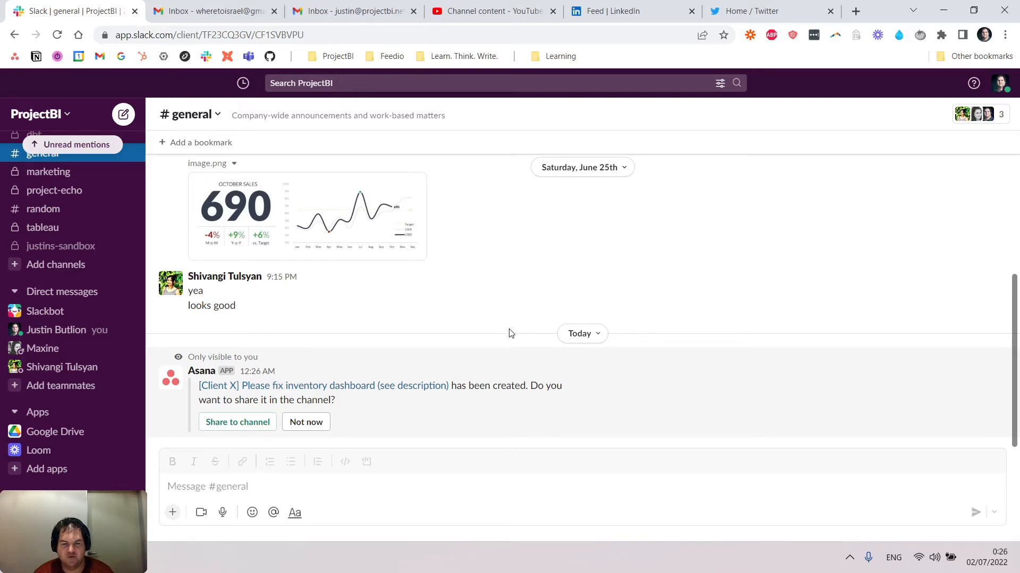
{"action": "mouse_move", "coordinate": [622, 387]}
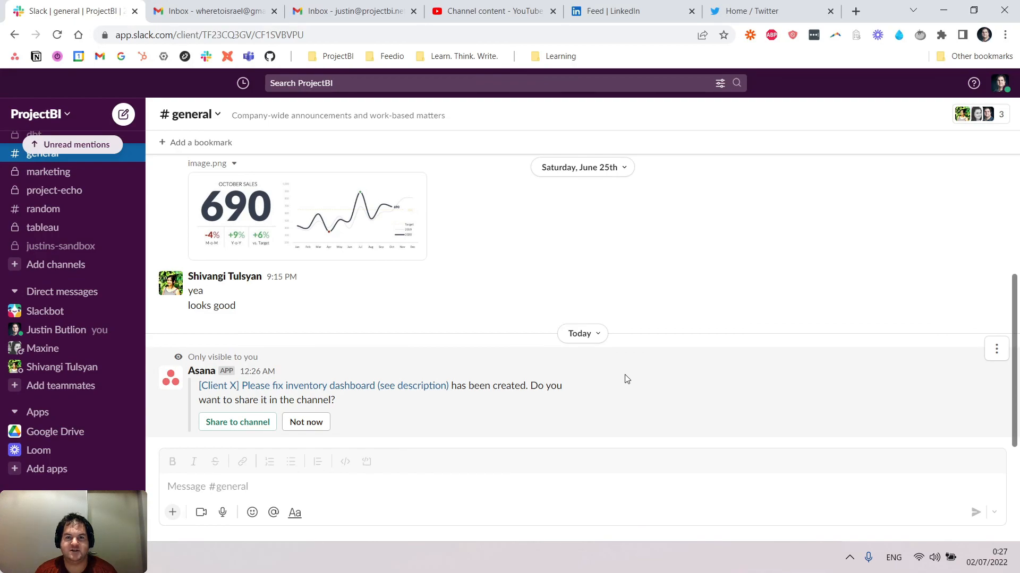
{"action": "mouse_move", "coordinate": [612, 378]}
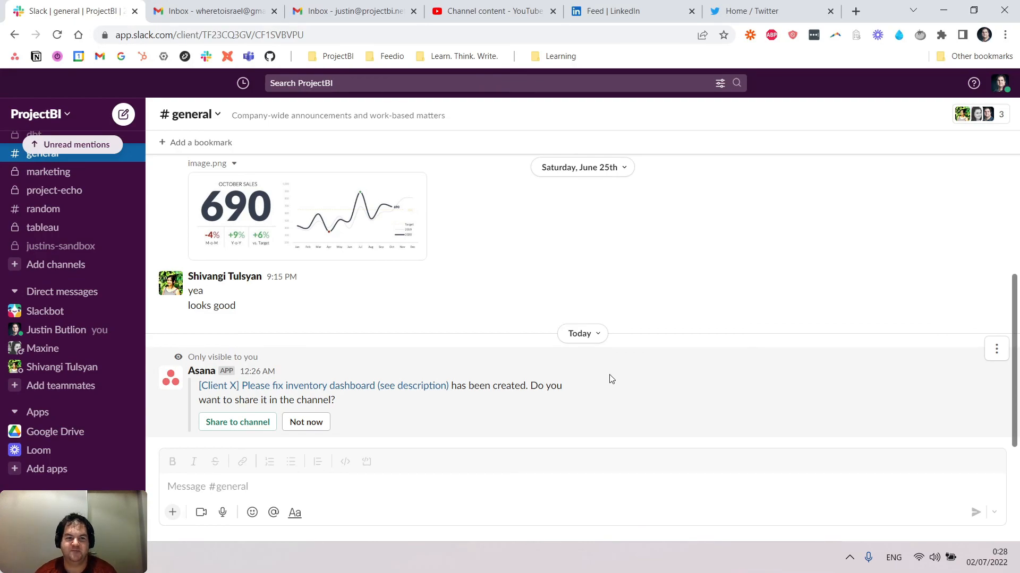